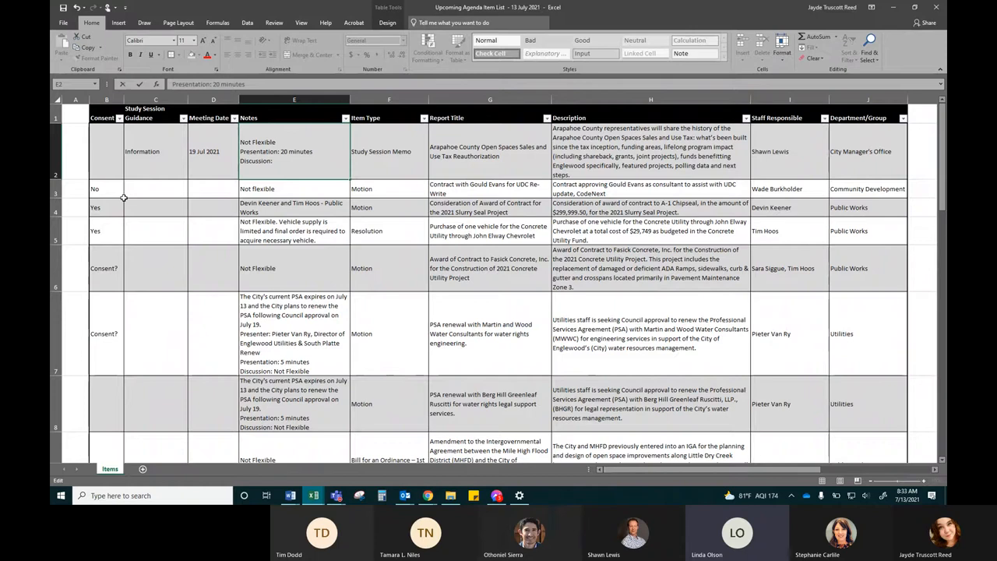
Review early agenda rows, then scroll past the PSA renewal rows to the Bill for an Ordinance rows.
{"action": "left_click", "coordinate": [106, 334]}
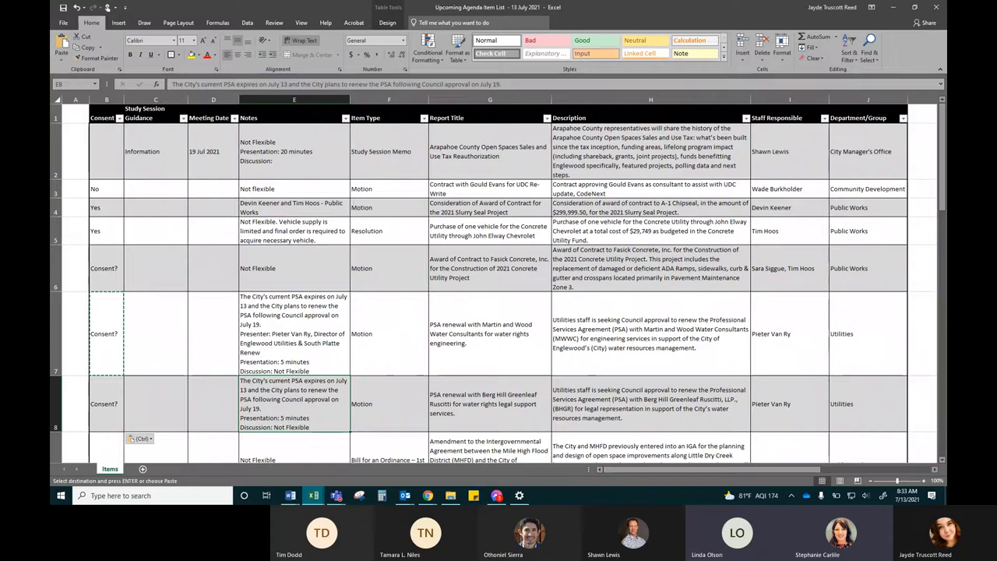
{"action": "left_click", "coordinate": [106, 439]}
{"action": "type", "text": "No"}
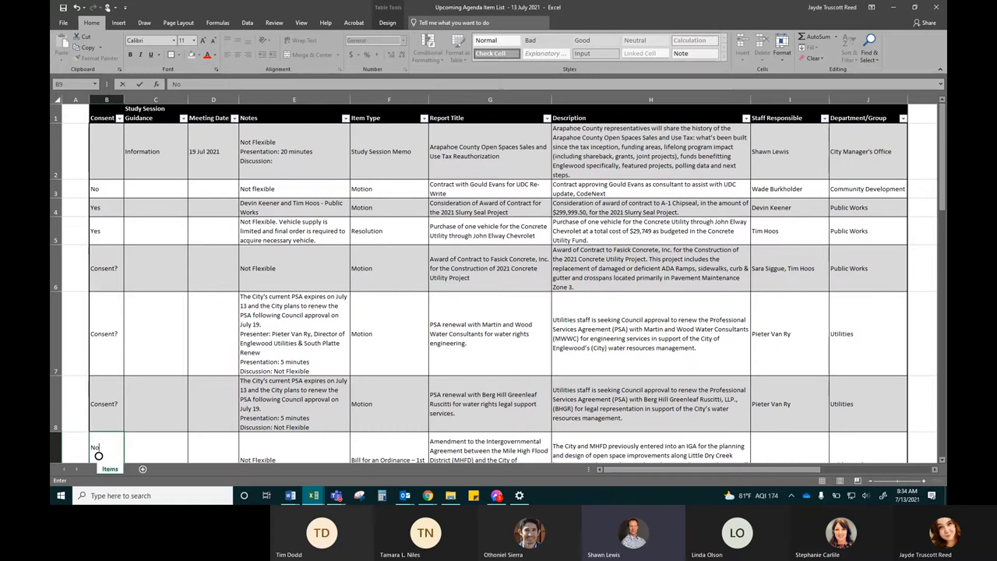
{"action": "left_click", "coordinate": [293, 151]}
{"action": "type", "text": " 15 minutes"}
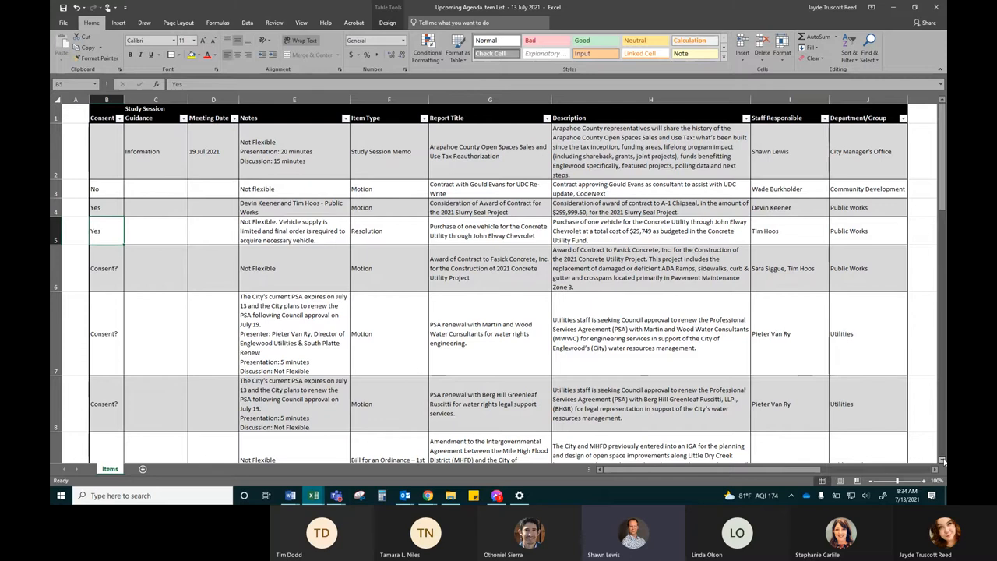
{"action": "scroll", "scroll_direction": "down", "scroll_amount": 3}
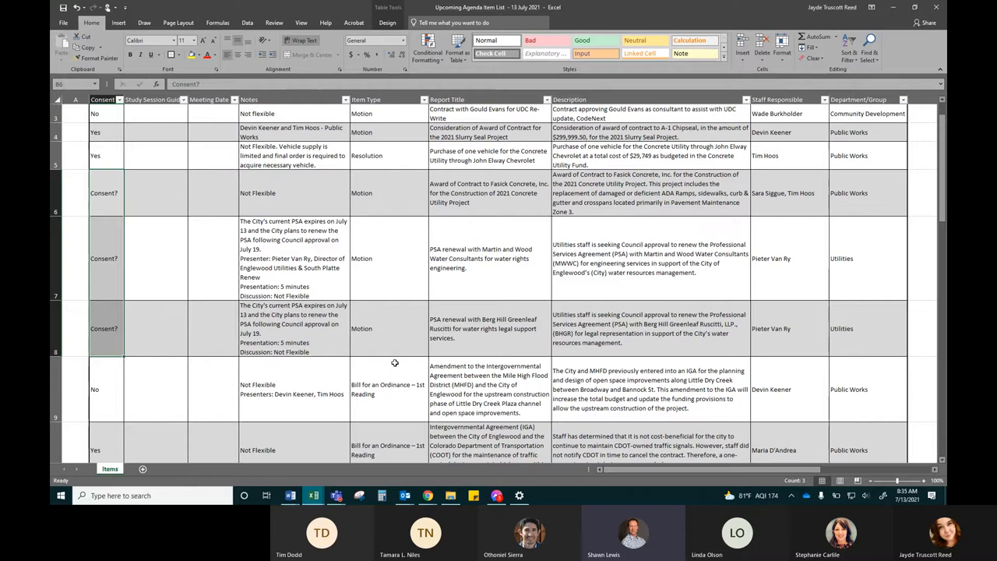
{"action": "mouse_move", "coordinate": [337, 327]}
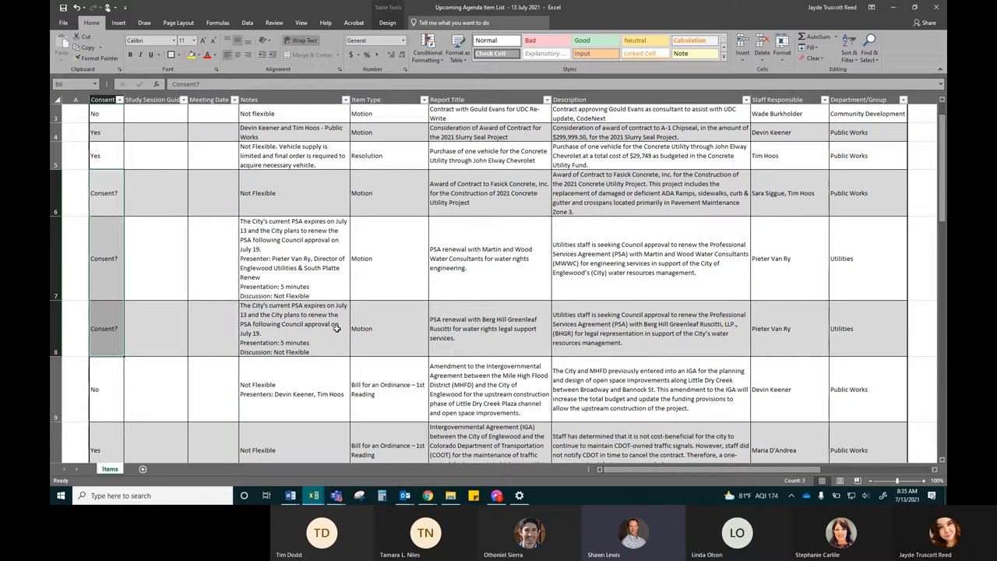
{"action": "scroll", "scroll_direction": "down", "scroll_amount": 3}
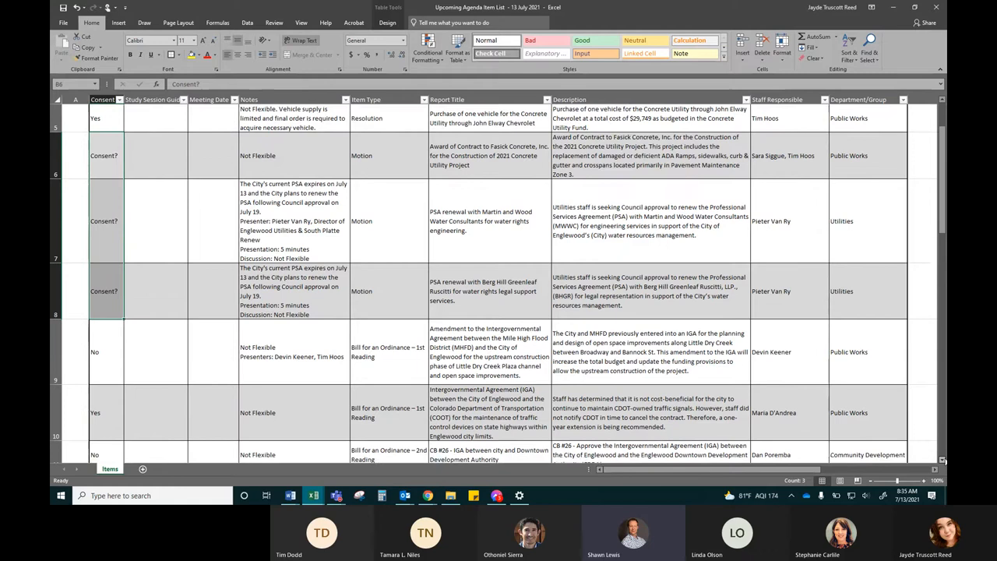
{"action": "scroll", "scroll_direction": "down", "scroll_amount": 3}
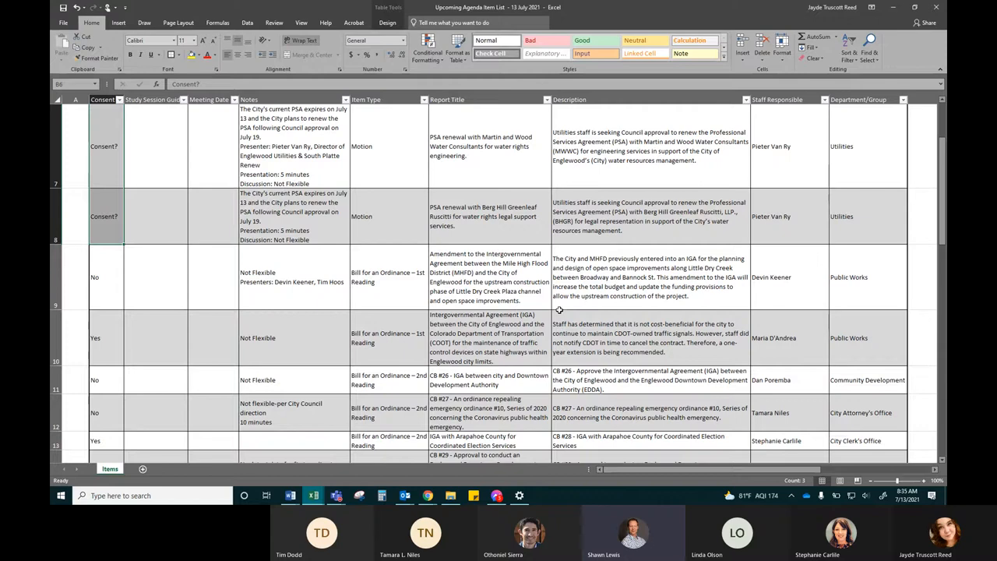
{"action": "mouse_move", "coordinate": [555, 330]}
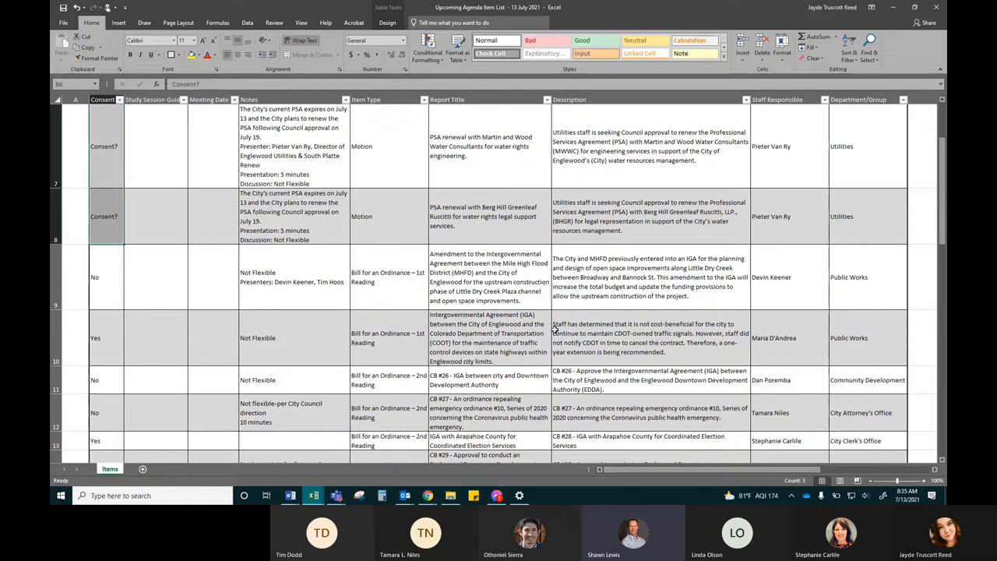
Scroll to the Study Session Memo rows and select the interchange design item's Consent cell.
{"action": "scroll", "scroll_direction": "down", "scroll_amount": 3}
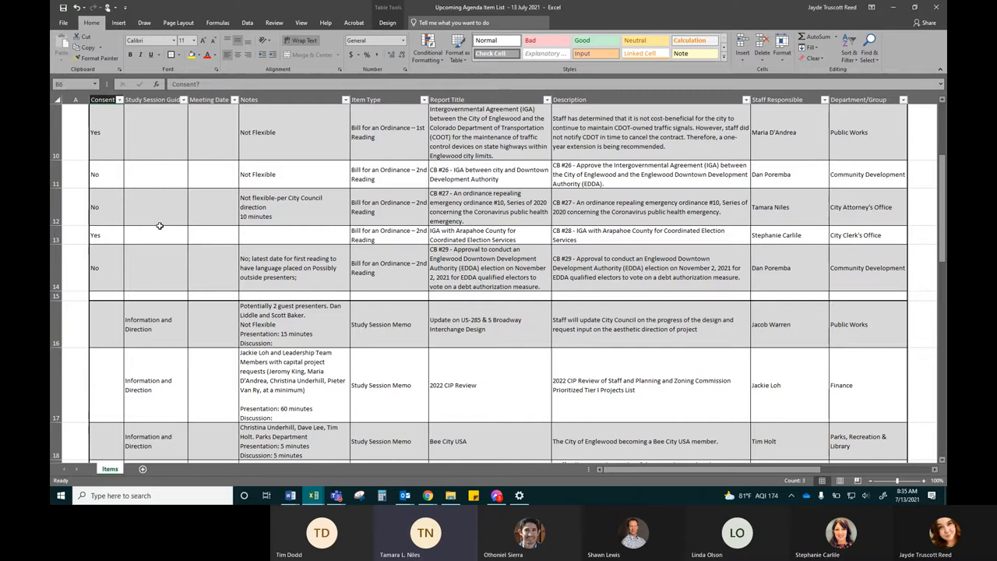
{"action": "left_click", "coordinate": [105, 205]}
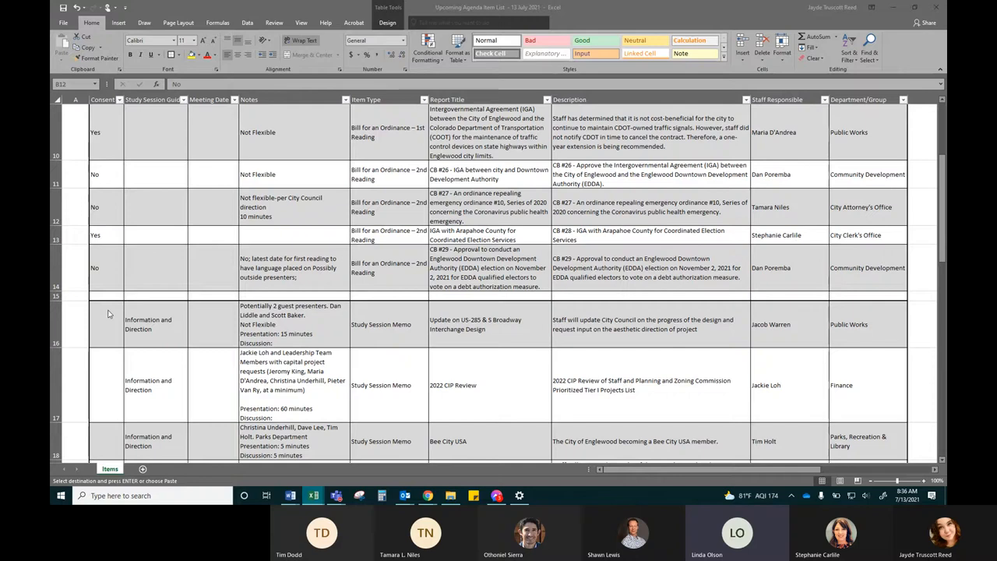
Enter the note 'Sierra Leading meeting' in the interchange design item's Consent cell.
{"action": "type", "text": "Sierra Leading meeting"}
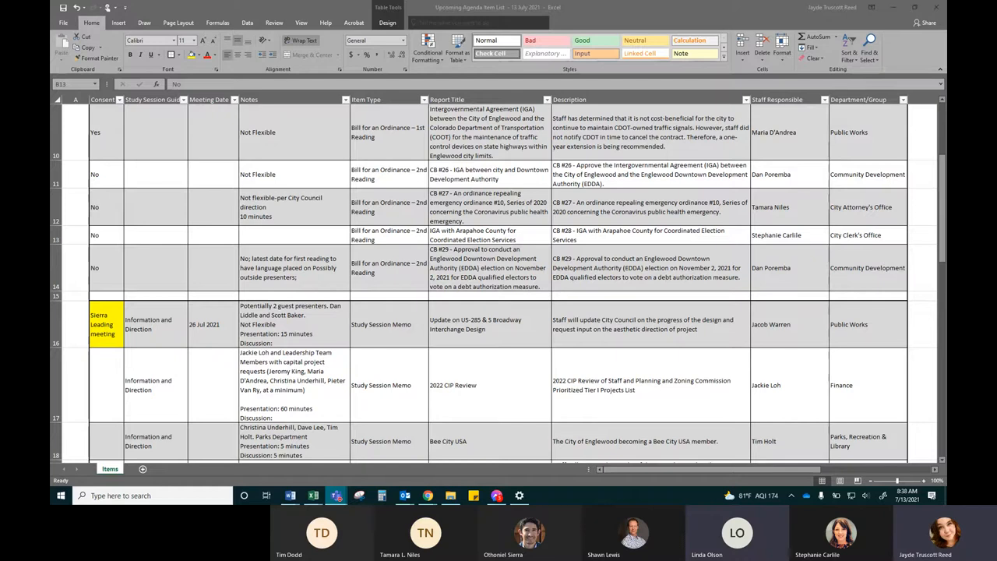
Enter Yes in a Consent cell and select the emergency ordinance repeal item's Consent cell.
{"action": "type", "text": "Yes"}
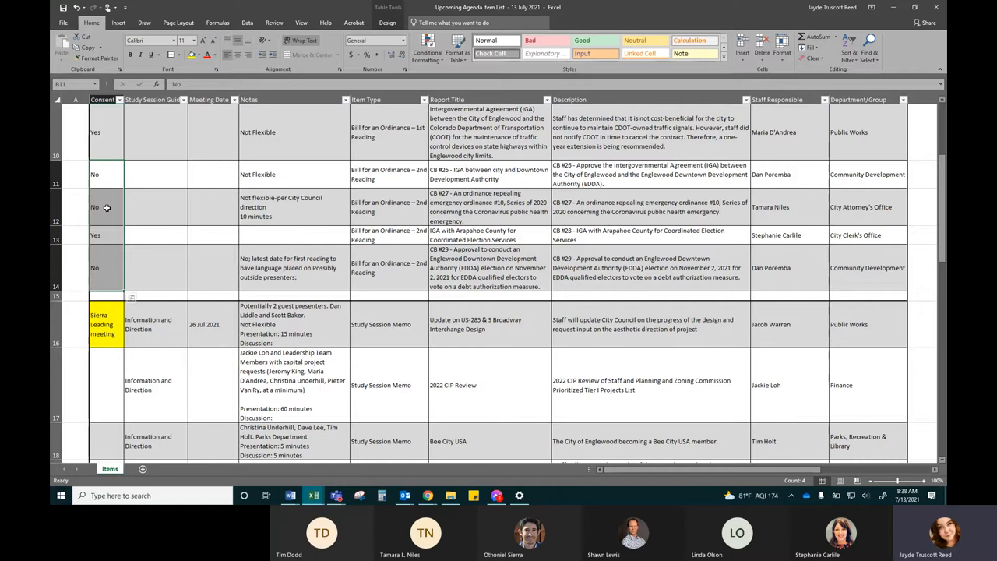
{"action": "left_click", "coordinate": [105, 208]}
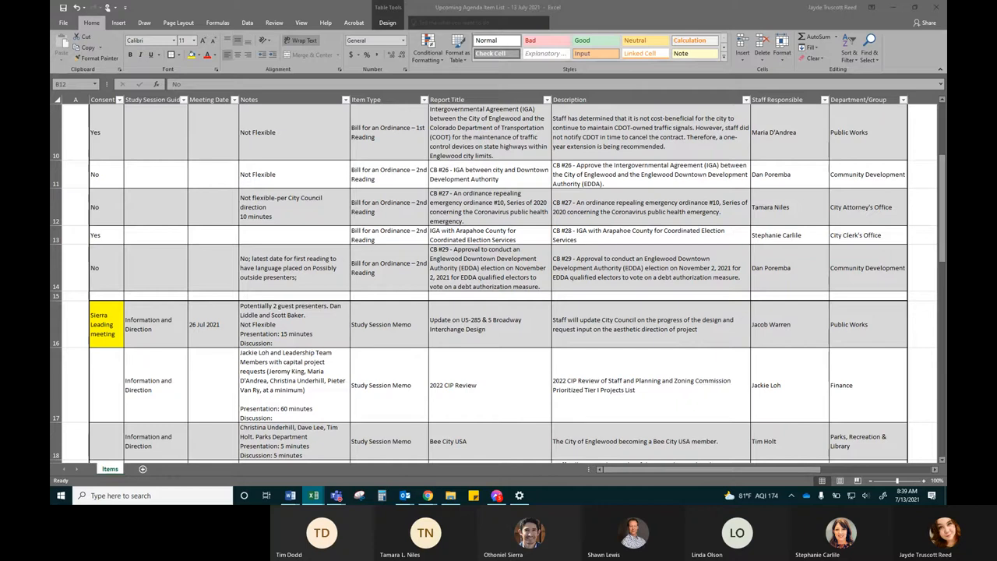
{"action": "scroll", "scroll_direction": "down", "scroll_amount": 3}
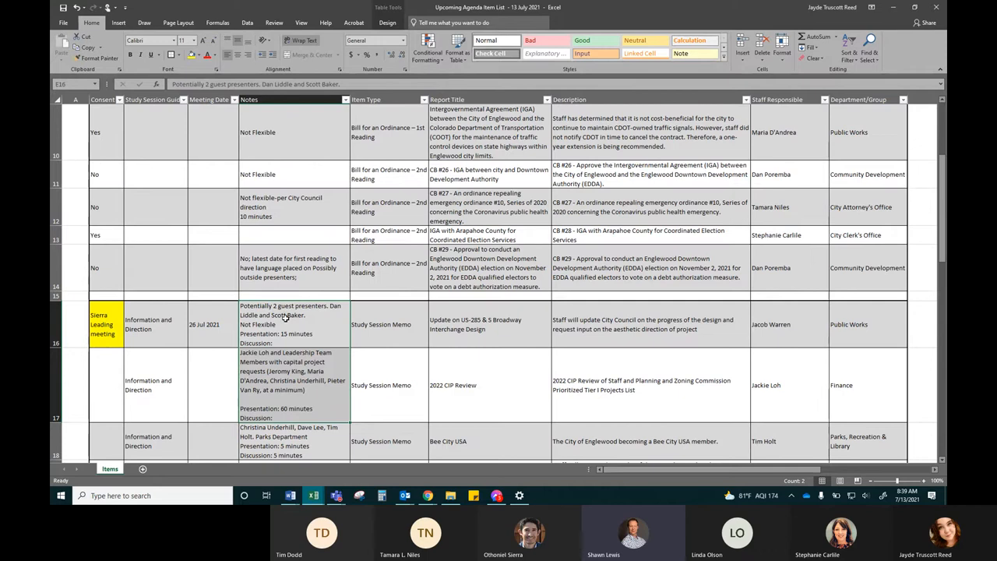
Mark the concrete utility contract award and PSA renewal items' Consent? entries as Yes.
{"action": "scroll", "scroll_direction": "up", "scroll_amount": 3}
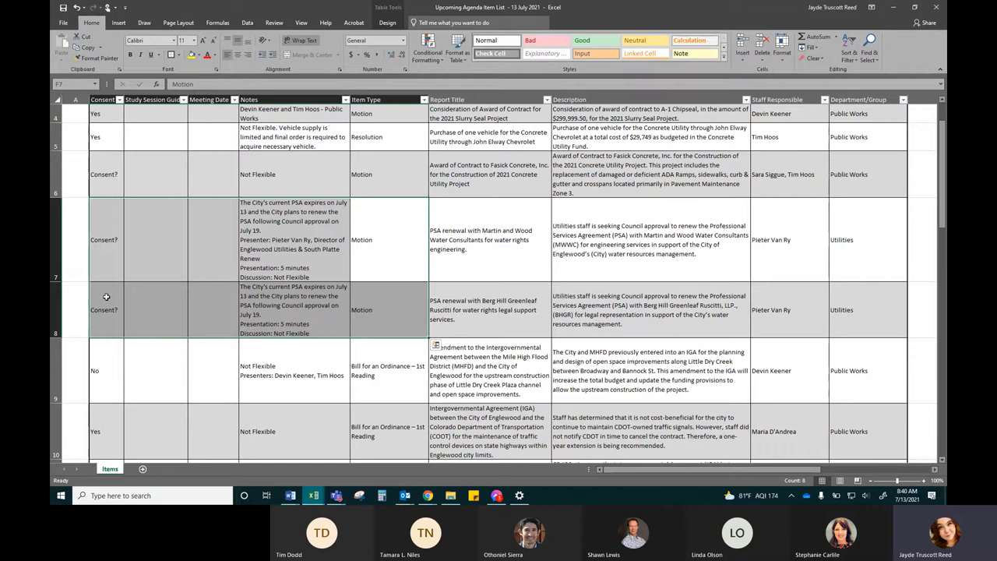
{"action": "left_click", "coordinate": [103, 175]}
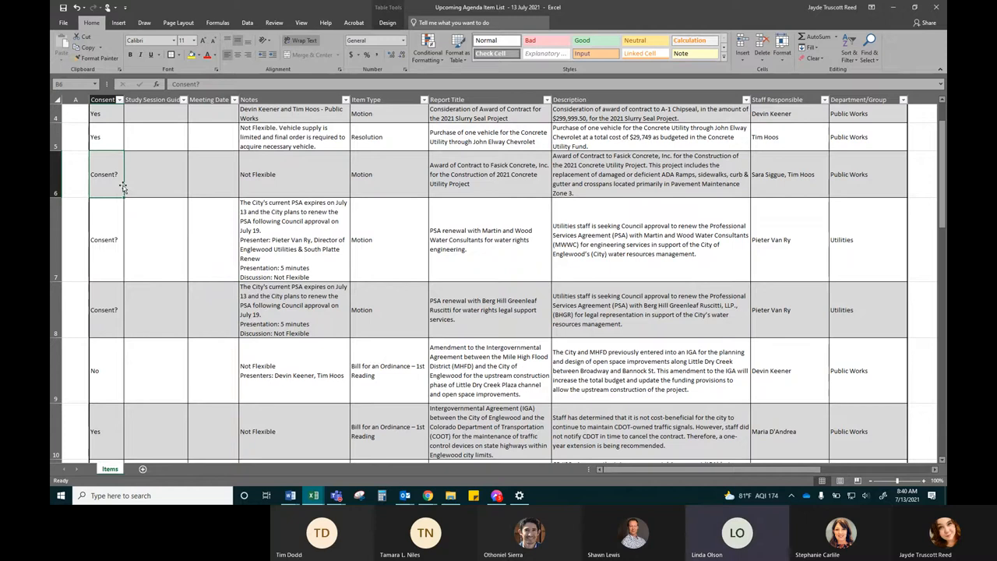
{"action": "left_click", "coordinate": [103, 240]}
{"action": "type", "text": "Yes"}
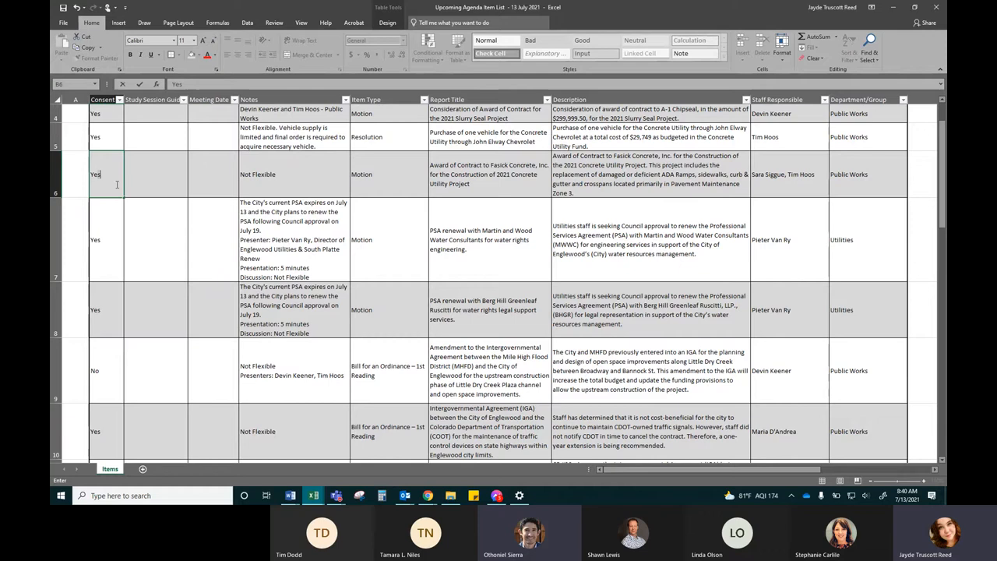
{"action": "scroll", "scroll_direction": "down", "scroll_amount": 3}
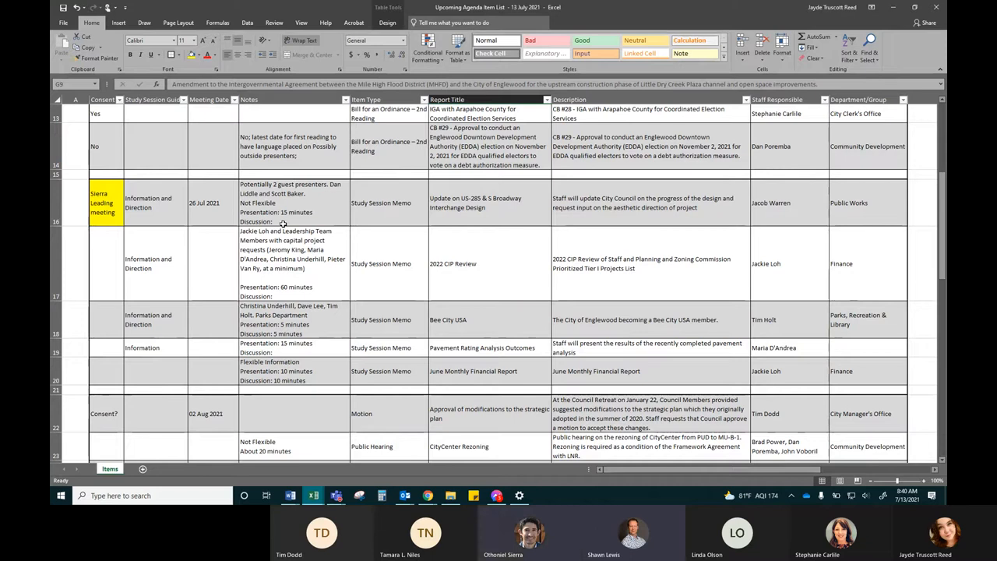
{"action": "mouse_move", "coordinate": [290, 221]}
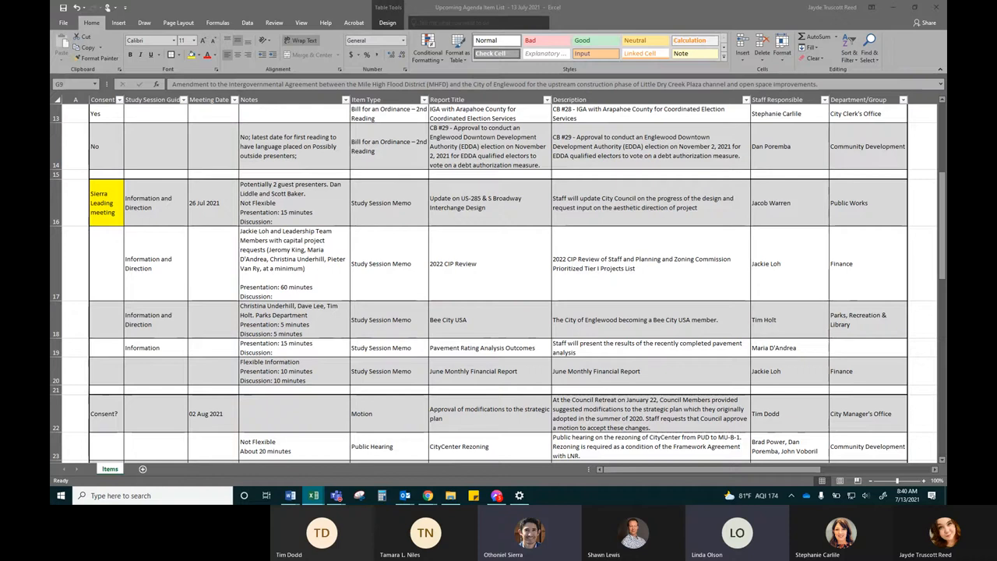
{"action": "left_click", "coordinate": [648, 202]}
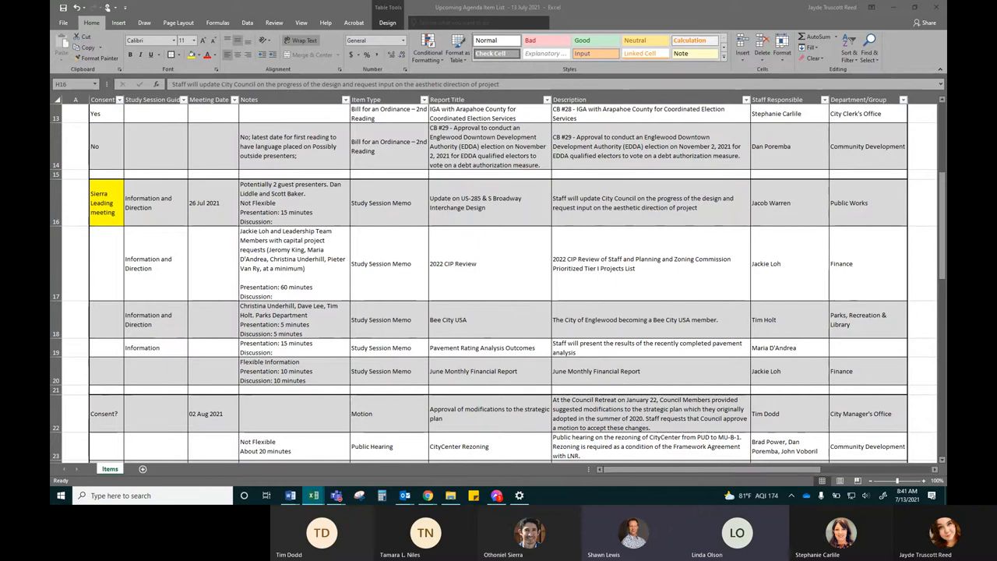
{"action": "left_click", "coordinate": [651, 203]}
{"action": "type", "text": " 30 minutes"}
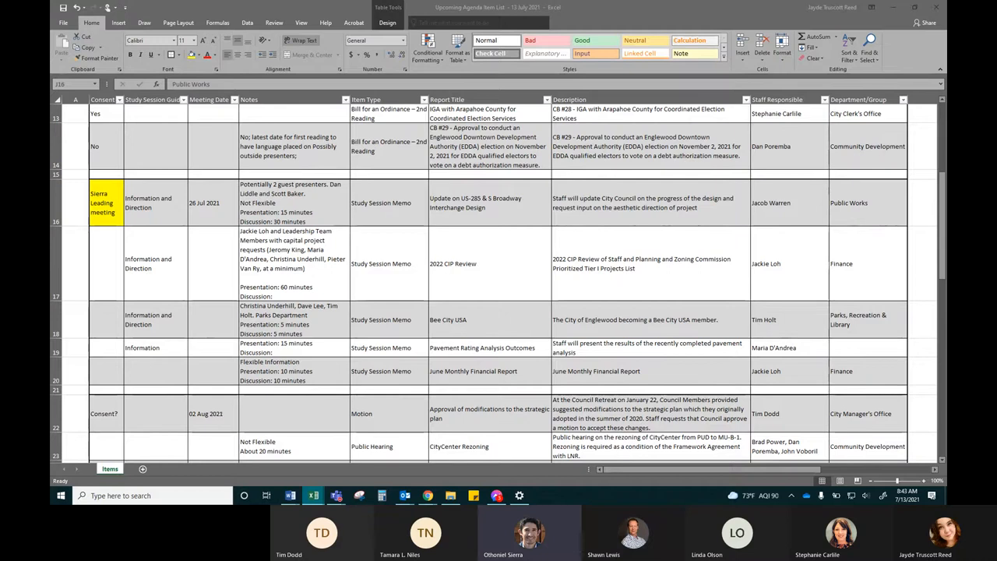
{"action": "left_click", "coordinate": [866, 202]}
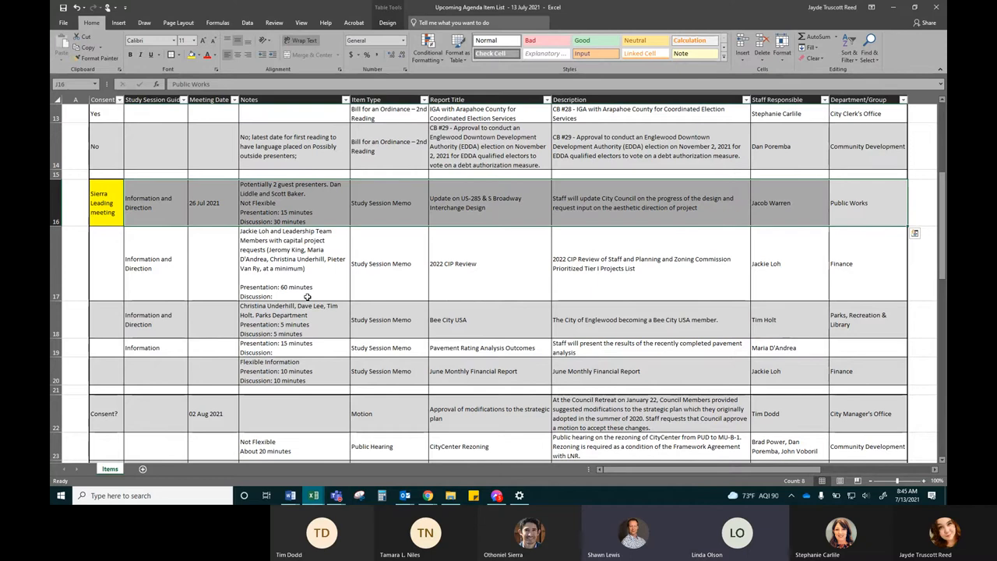
{"action": "left_click", "coordinate": [294, 264]}
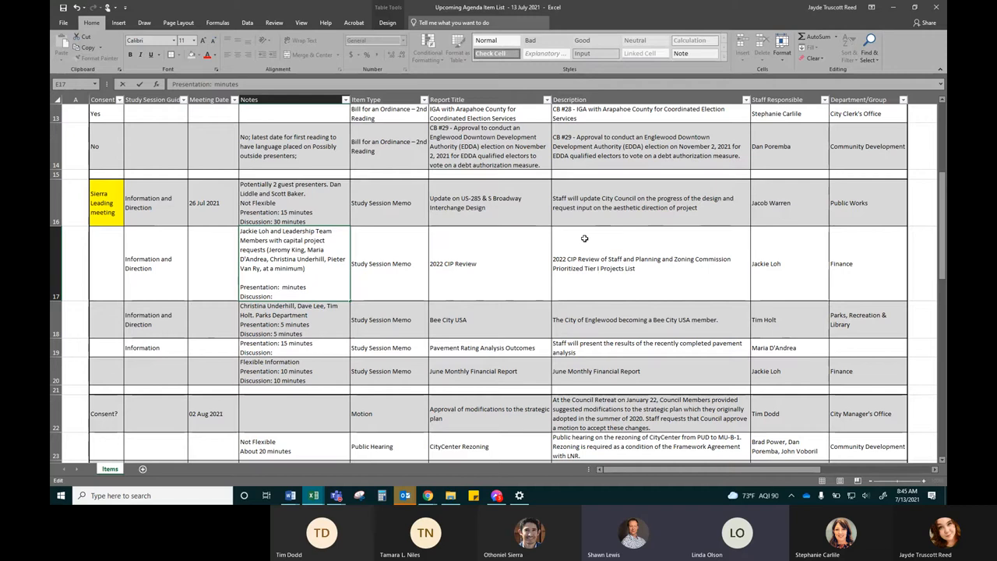
{"action": "type", "text": "45"}
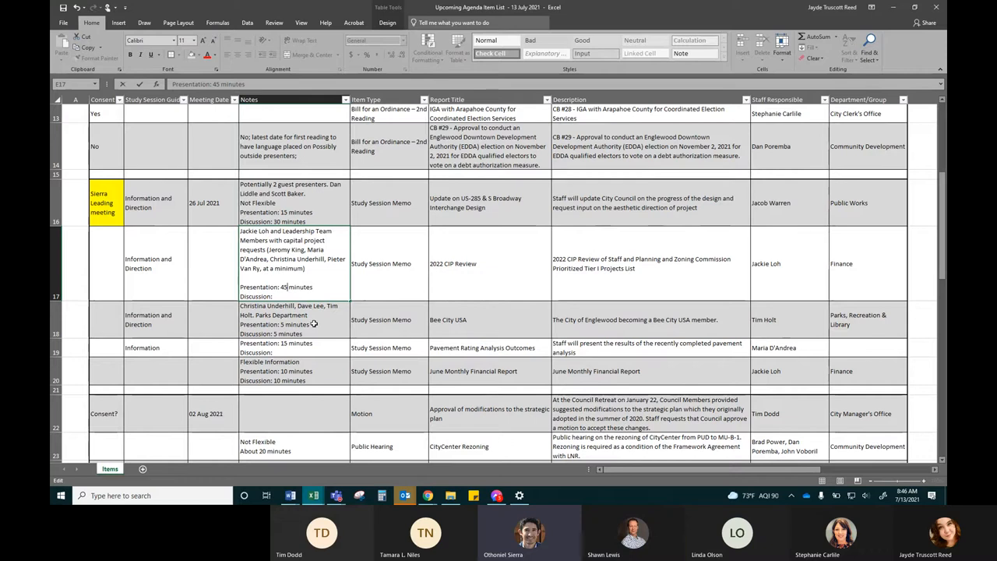
{"action": "left_click", "coordinate": [395, 293]}
{"action": "type", "text": " (Can be 30"}
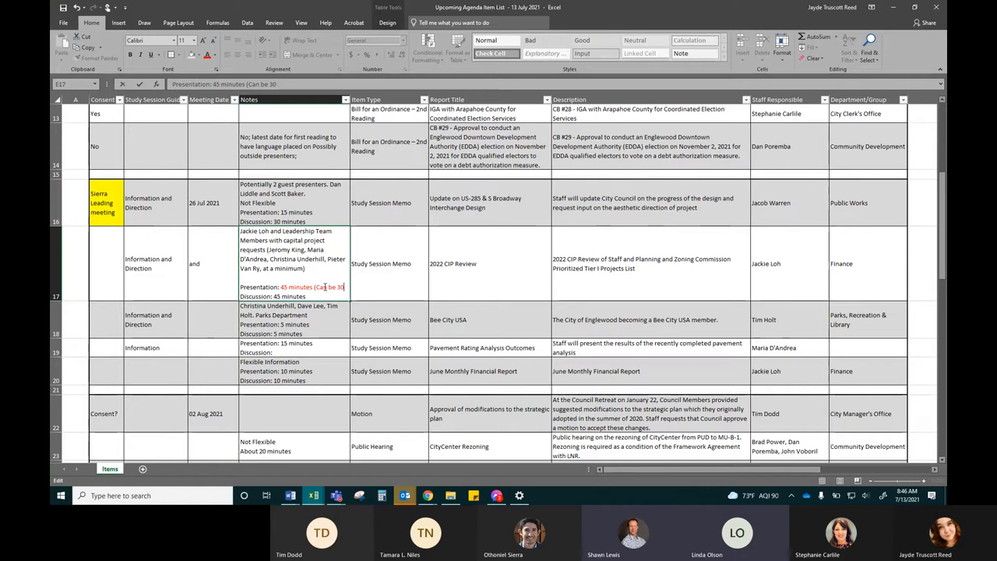
{"action": "type", "text": "?)"}
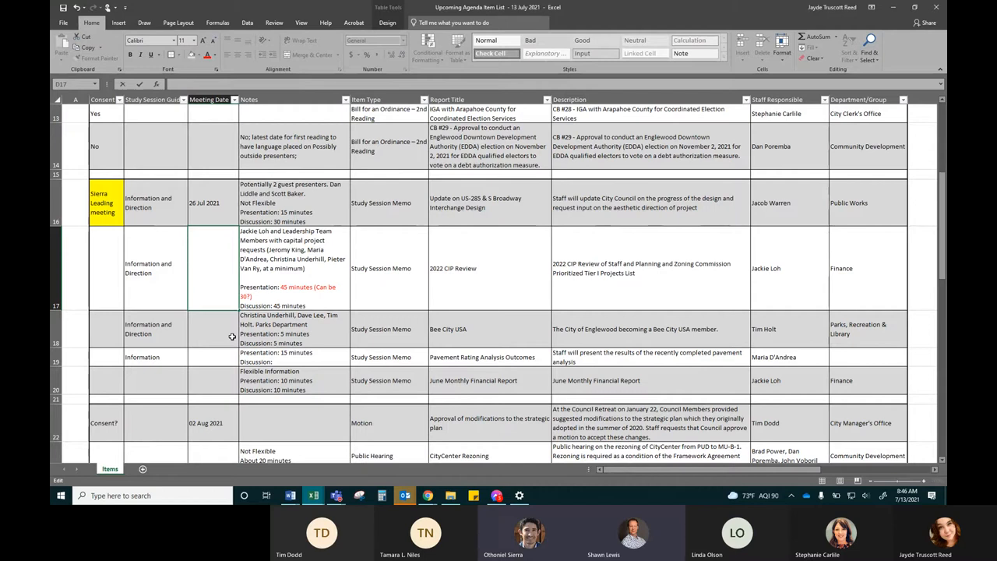
{"action": "left_click", "coordinate": [293, 356]}
{"action": "type", "text": " 15 minutes"}
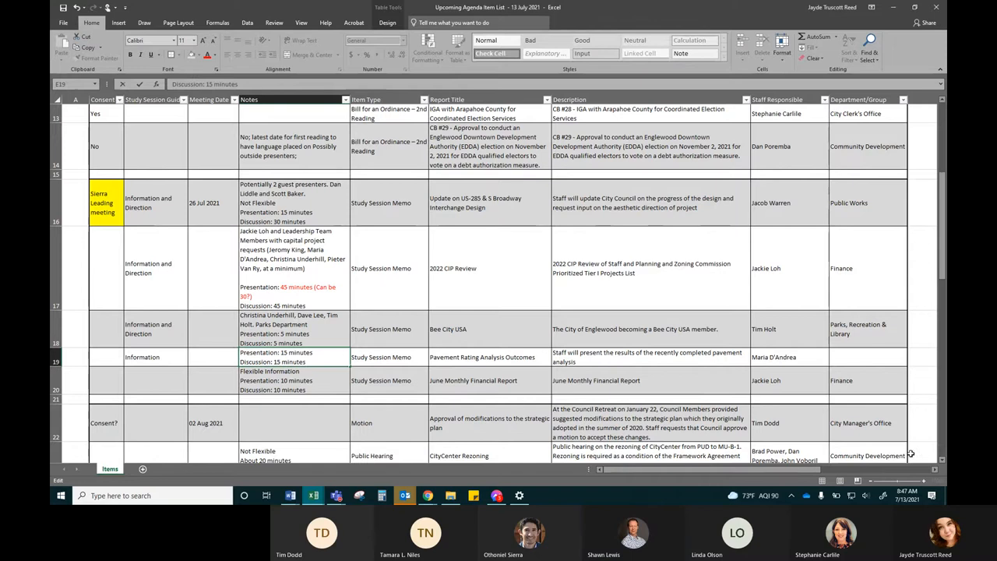
Enter Yes in the strategic plan motion row's Consent? cell.
{"action": "scroll", "scroll_direction": "down", "scroll_amount": 3}
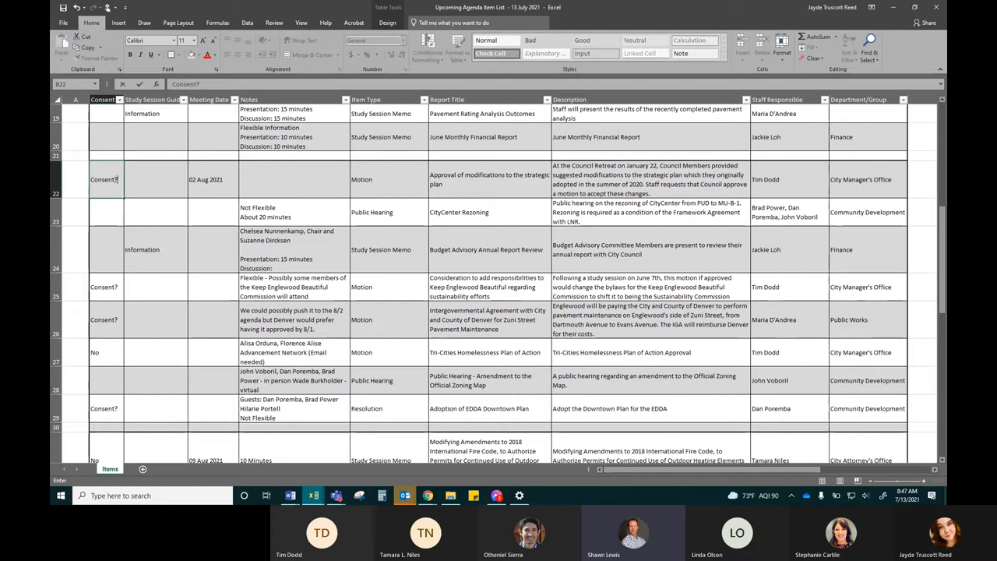
{"action": "type", "text": "Yes"}
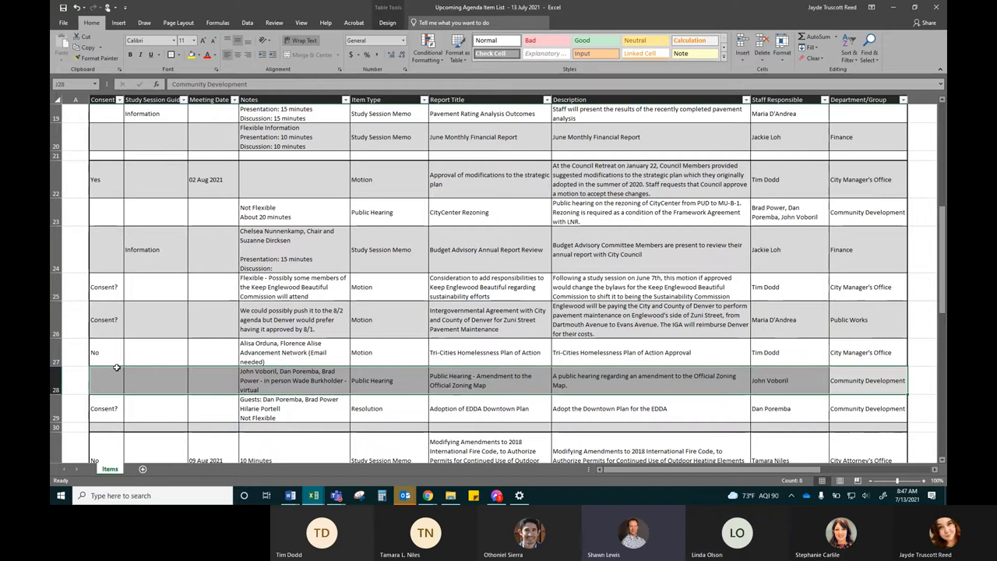
{"action": "mouse_move", "coordinate": [716, 399]}
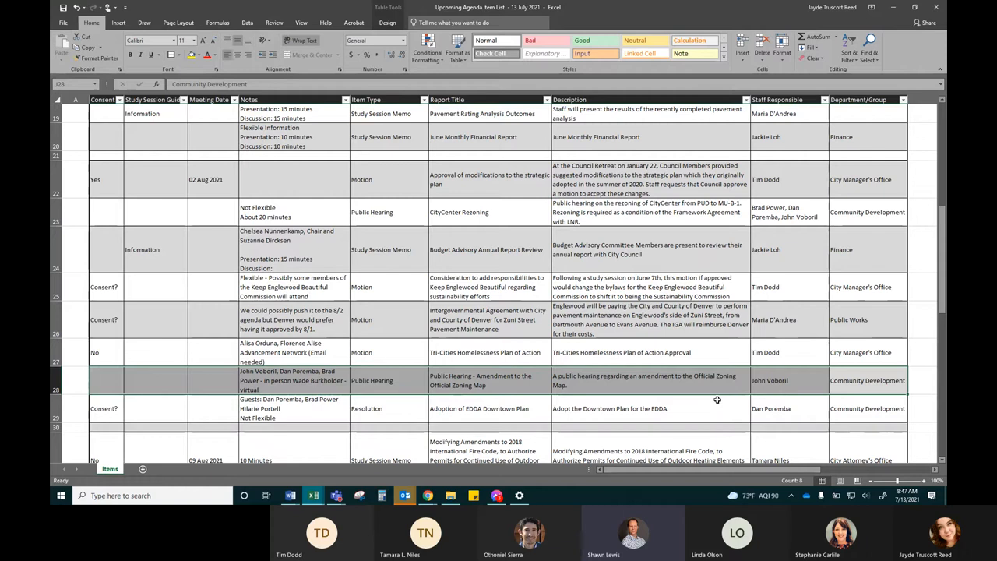
{"action": "mouse_move", "coordinate": [626, 380]}
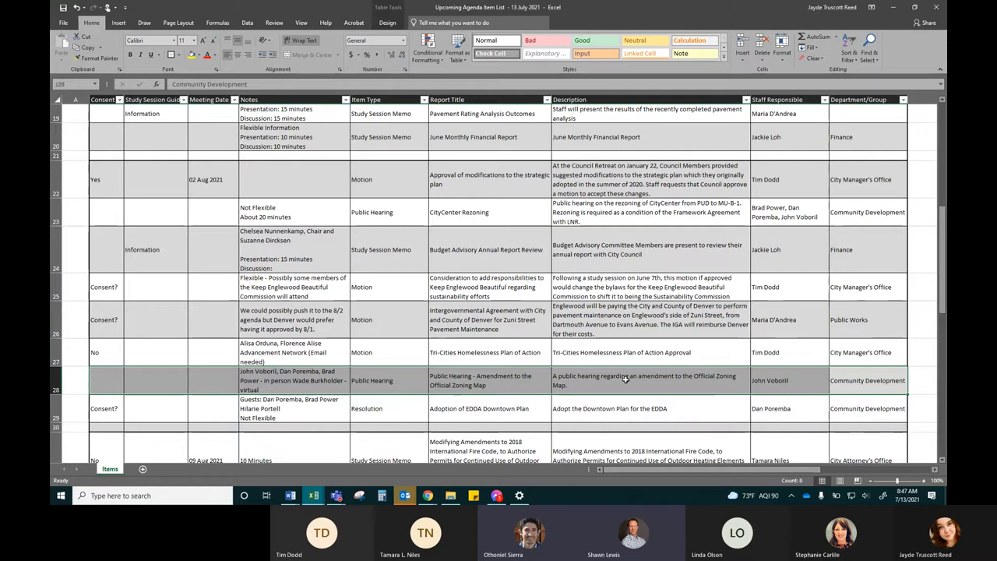
{"action": "mouse_move", "coordinate": [512, 367]}
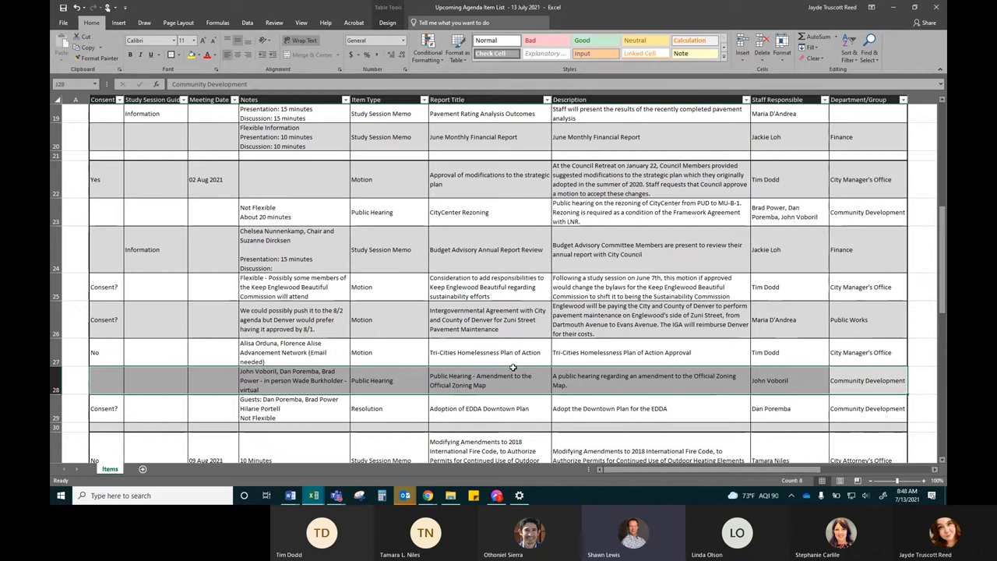
{"action": "mouse_move", "coordinate": [522, 368]}
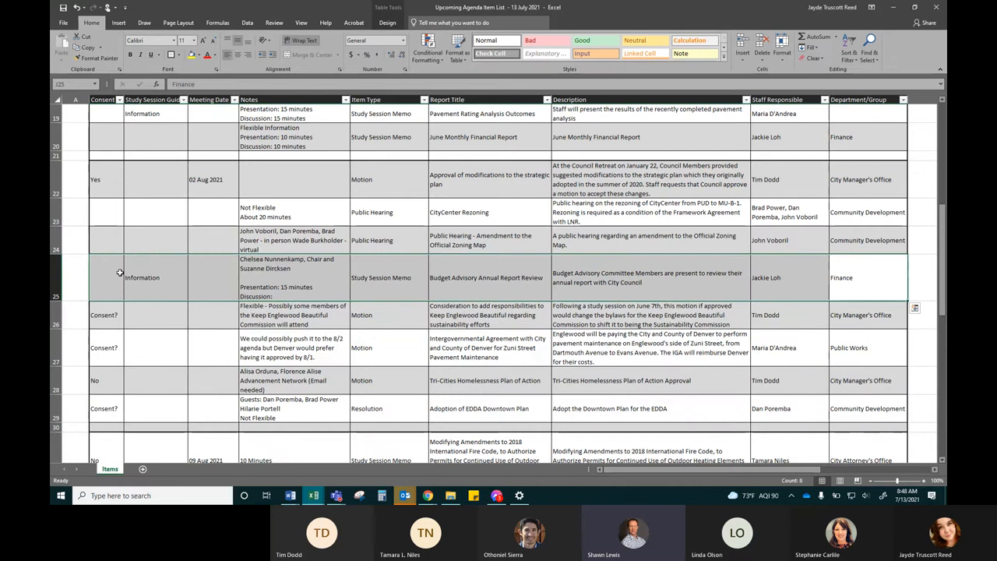
{"action": "scroll", "scroll_direction": "down", "scroll_amount": 3}
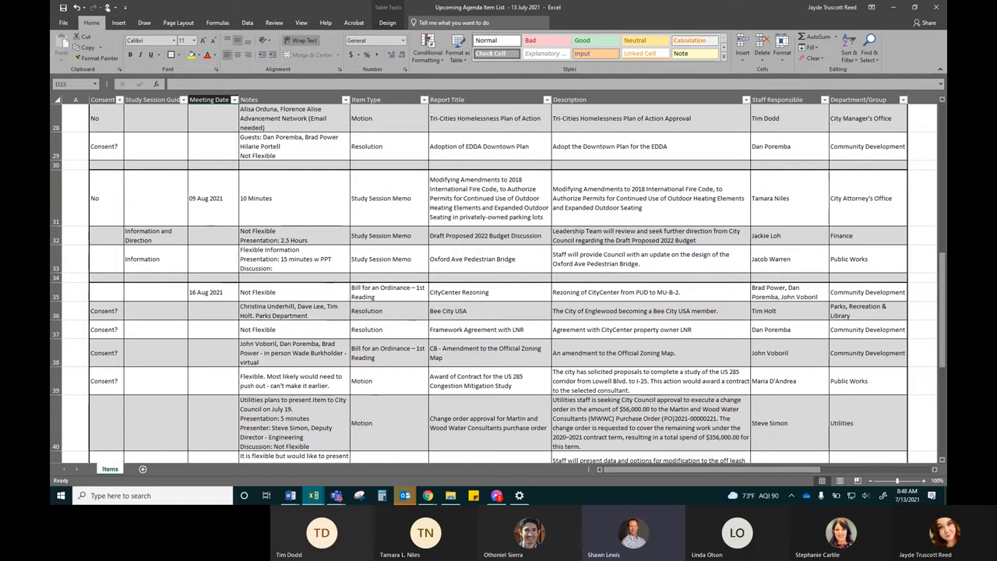
{"action": "scroll", "scroll_direction": "down", "scroll_amount": 3}
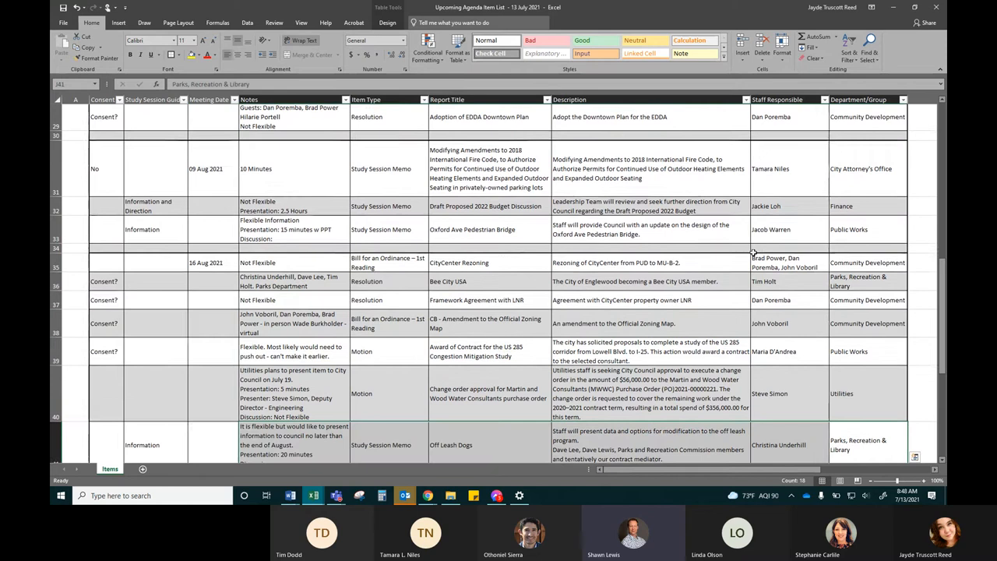
{"action": "scroll", "scroll_direction": "down", "scroll_amount": 3}
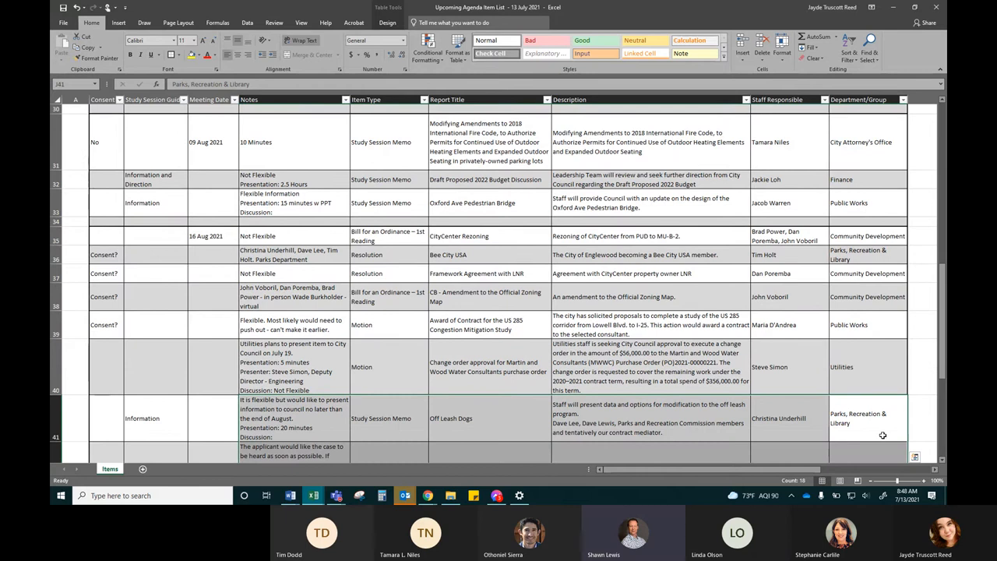
{"action": "left_click", "coordinate": [922, 418]}
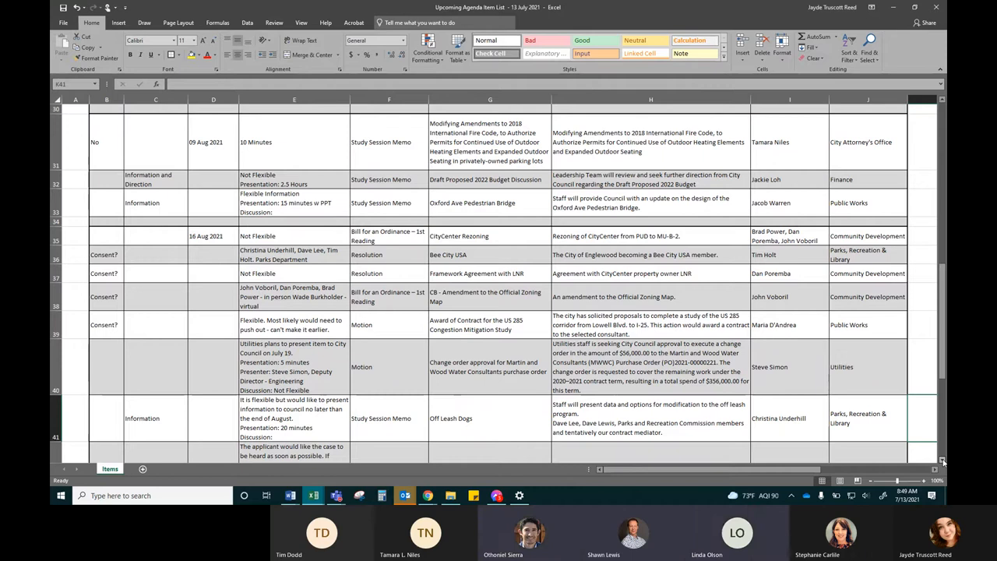
{"action": "scroll", "scroll_direction": "down", "scroll_amount": 3}
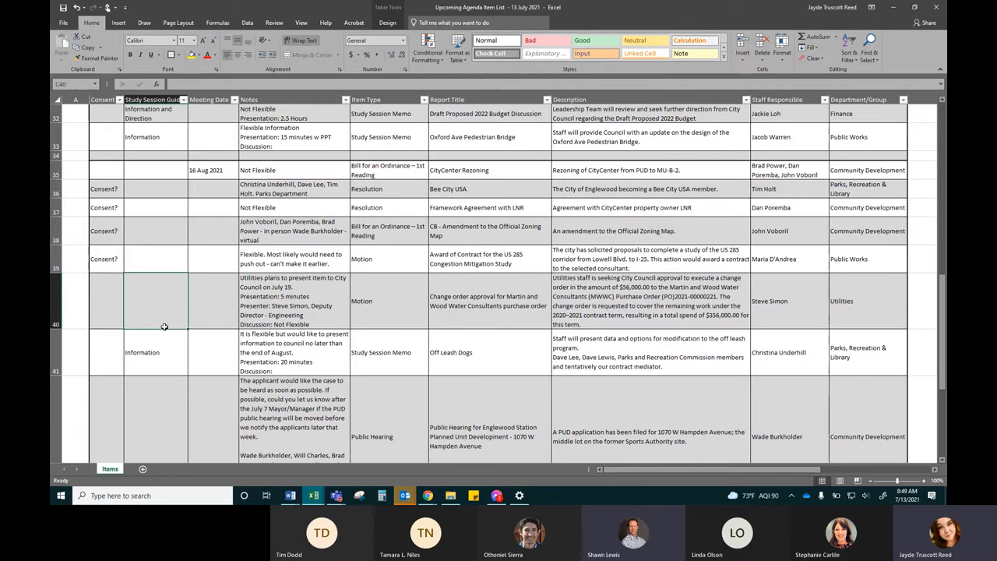
{"action": "scroll", "scroll_direction": "down", "scroll_amount": 3}
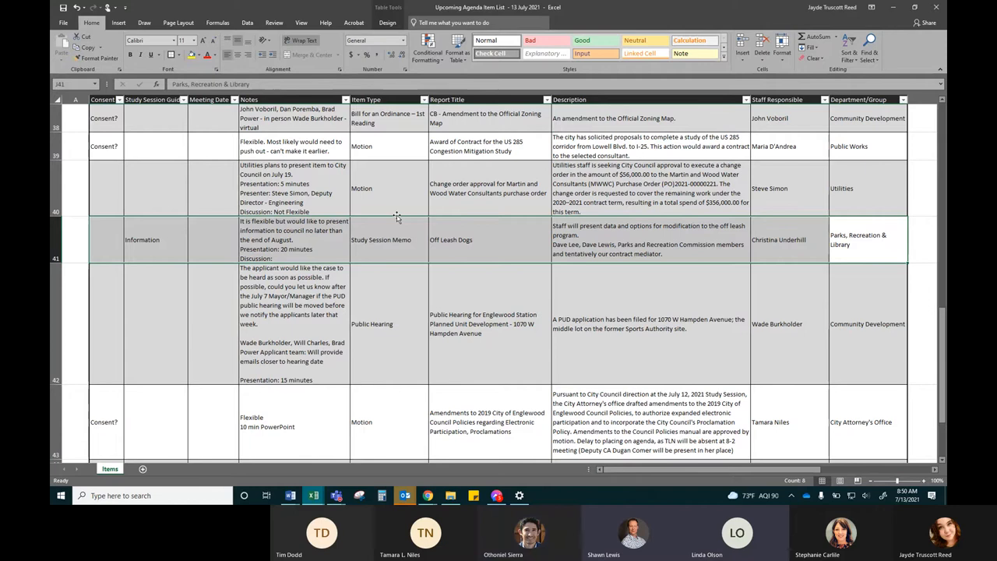
{"action": "scroll", "scroll_direction": "down", "scroll_amount": 3}
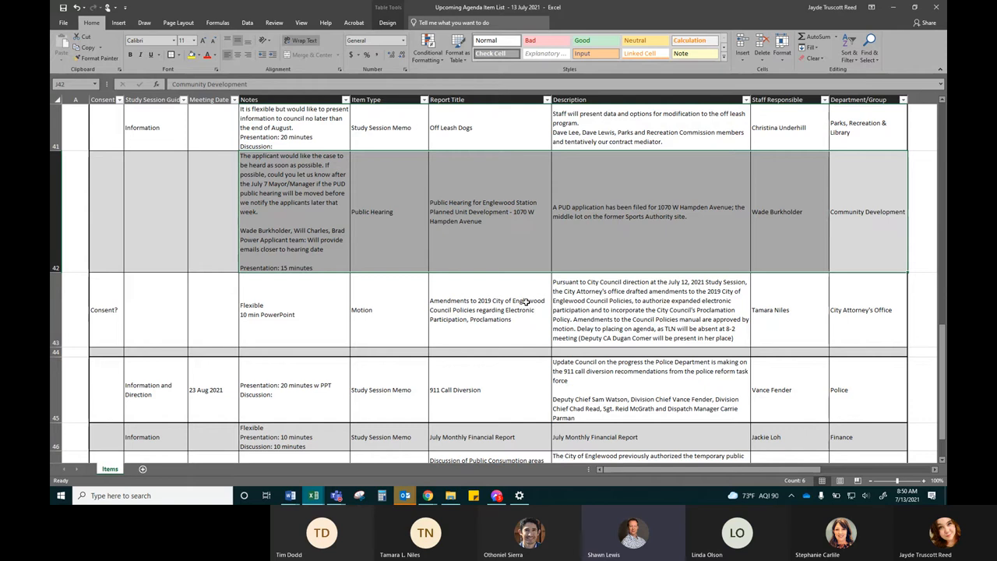
{"action": "mouse_move", "coordinate": [446, 279]}
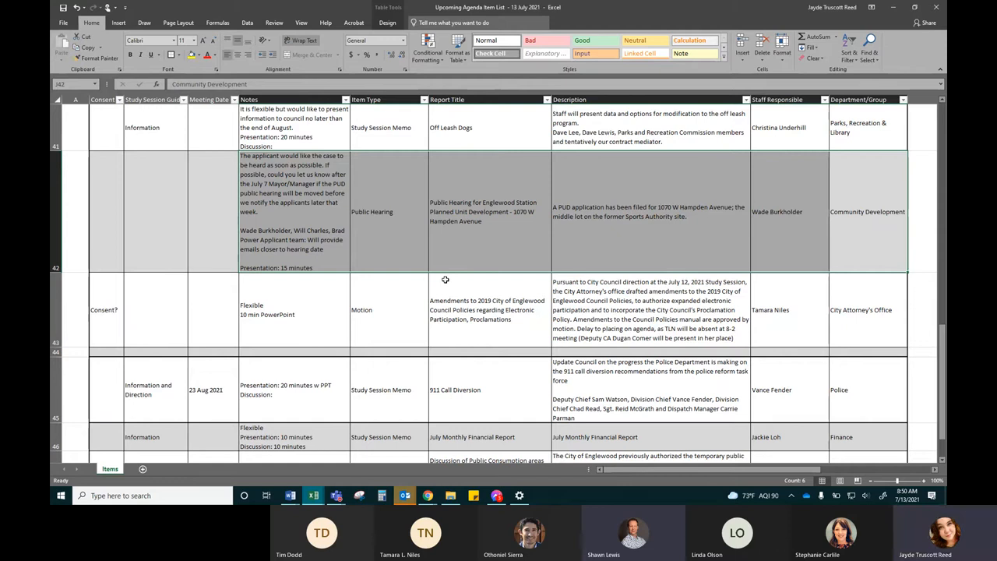
{"action": "mouse_move", "coordinate": [706, 366]}
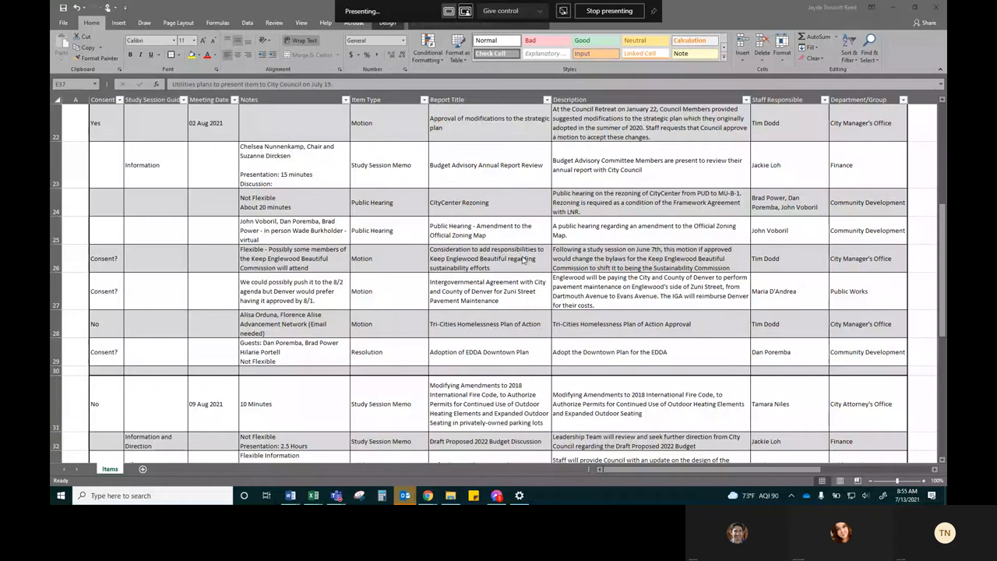
{"action": "scroll", "scroll_direction": "down", "scroll_amount": 3}
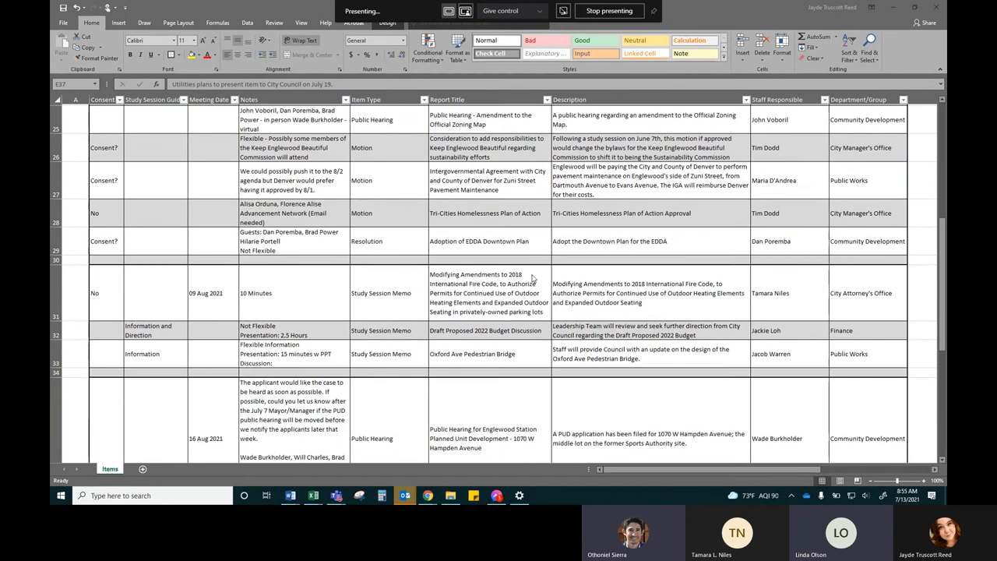
{"action": "scroll", "scroll_direction": "up", "scroll_amount": 3}
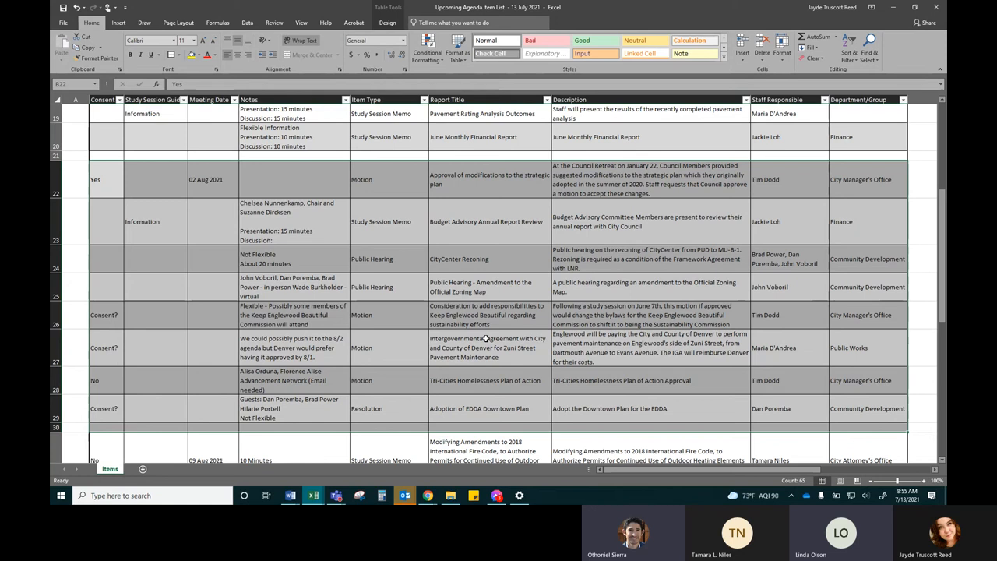
{"action": "mouse_move", "coordinate": [480, 318]}
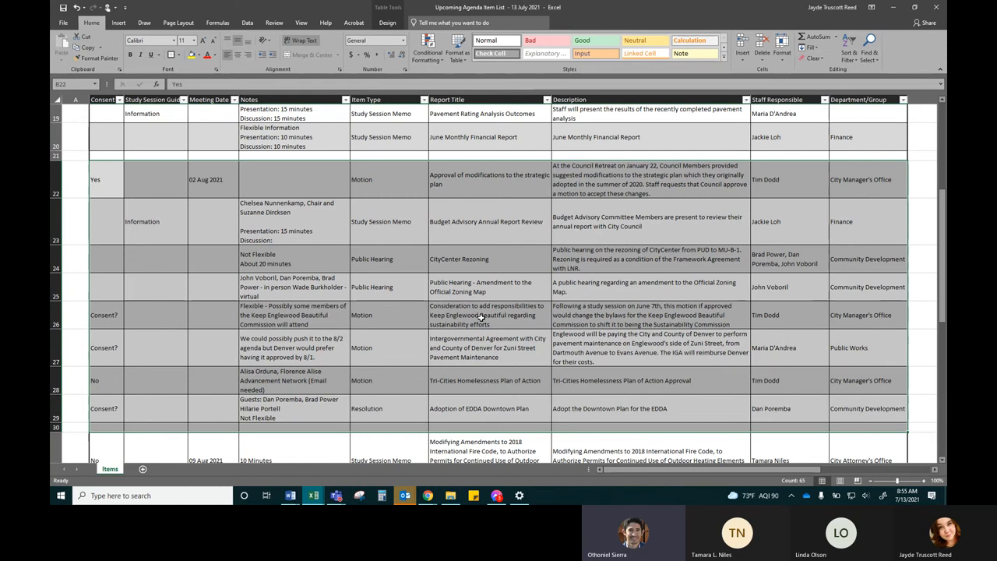
{"action": "scroll", "scroll_direction": "down", "scroll_amount": 3}
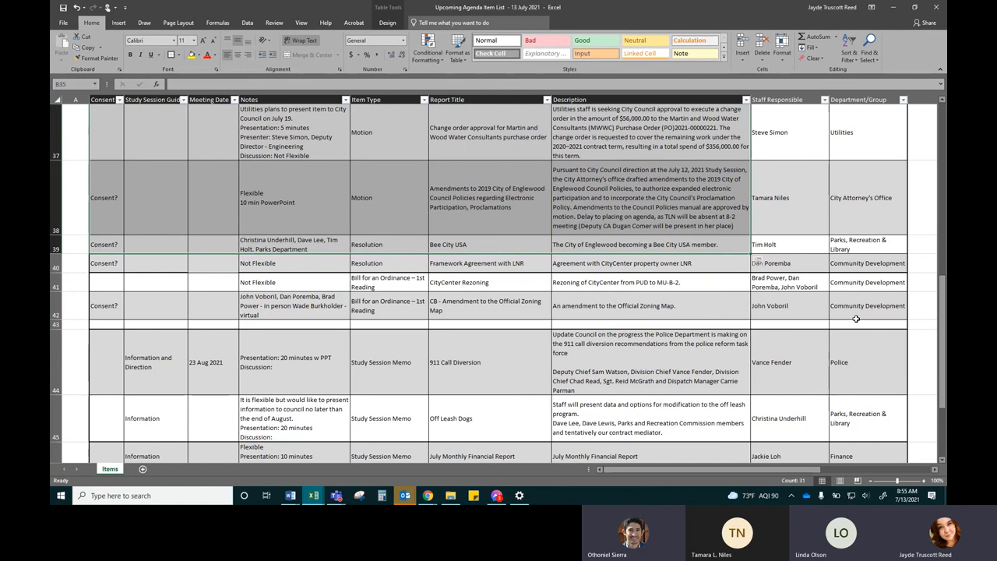
{"action": "scroll", "scroll_direction": "down", "scroll_amount": 3}
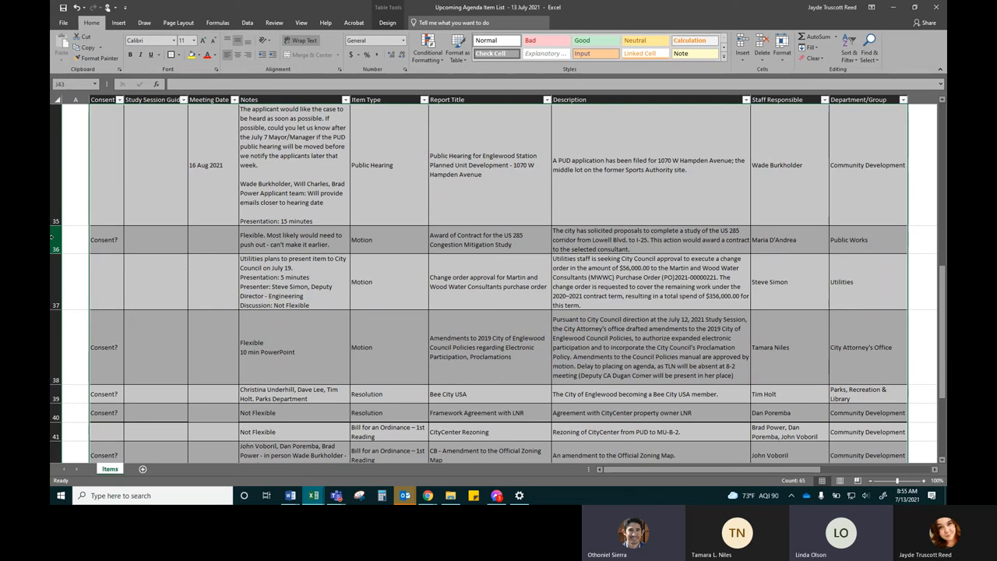
{"action": "type", "text": "Exedc"}
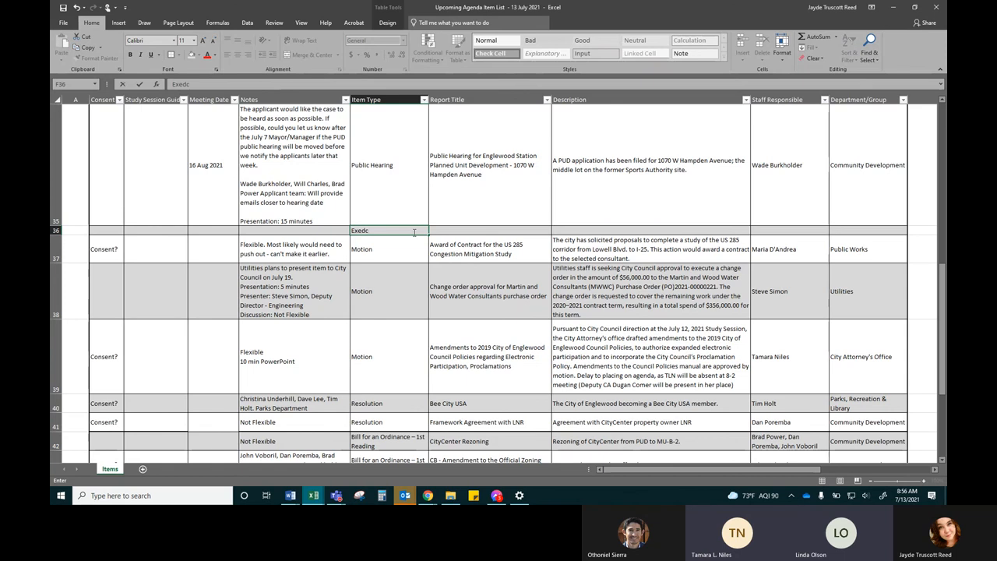
{"action": "type", "text": "Mayor Review."}
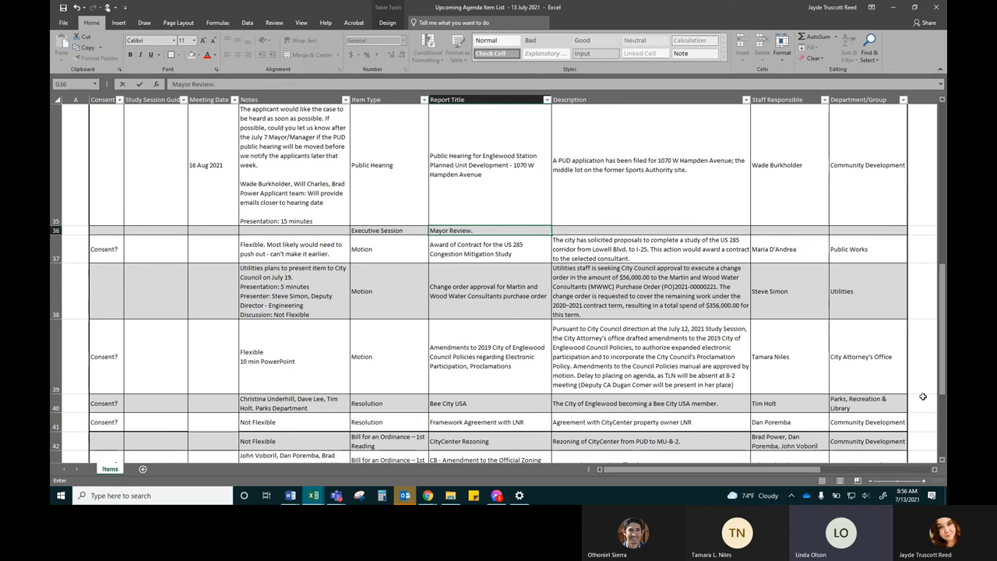